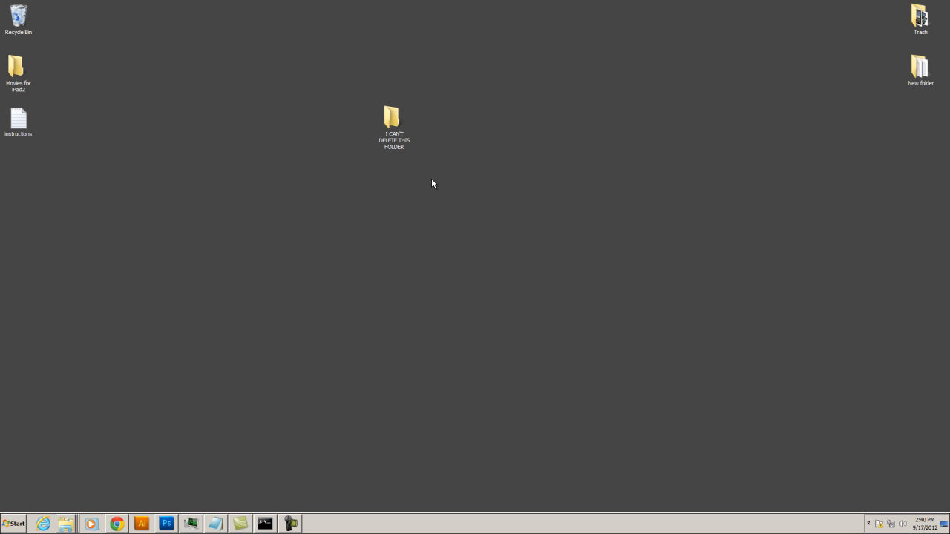
pyautogui.moveTo(458, 166)
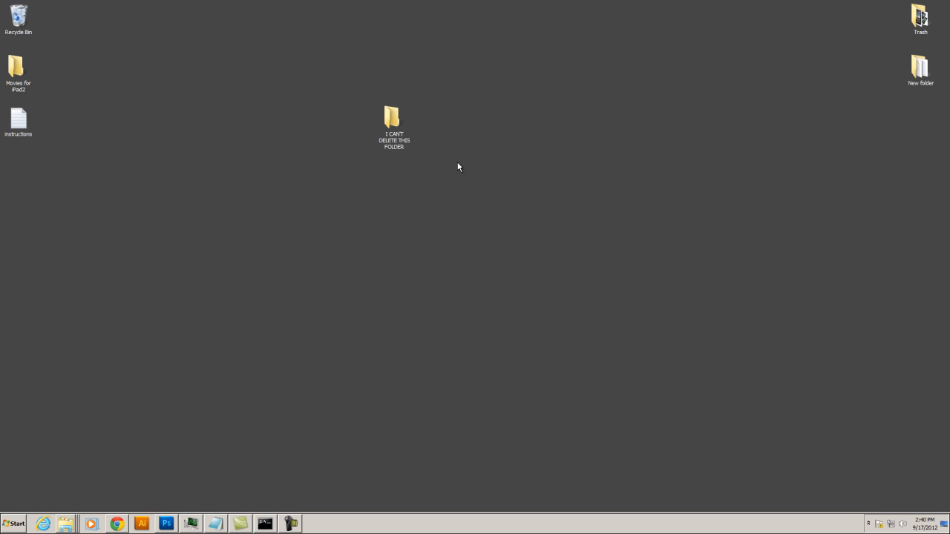
pyautogui.moveTo(441, 173)
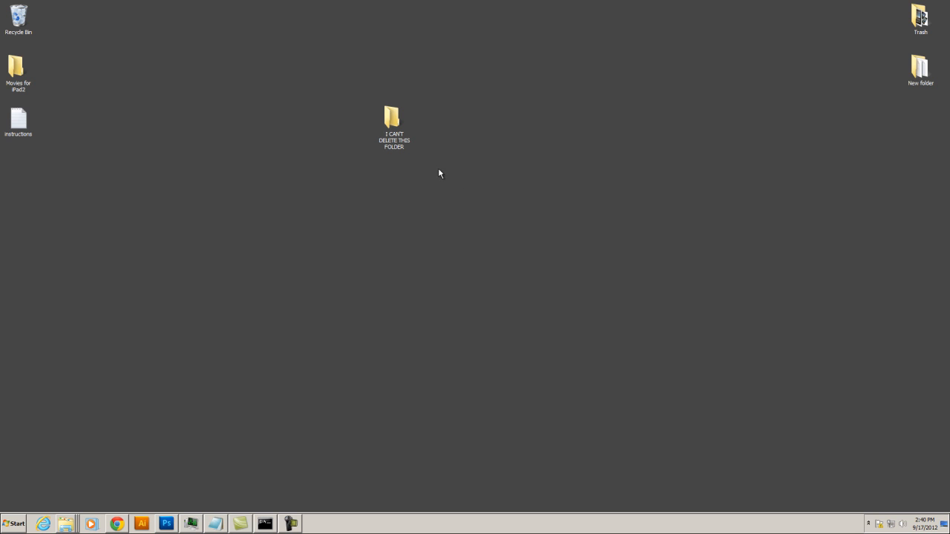
pyautogui.moveTo(397, 124)
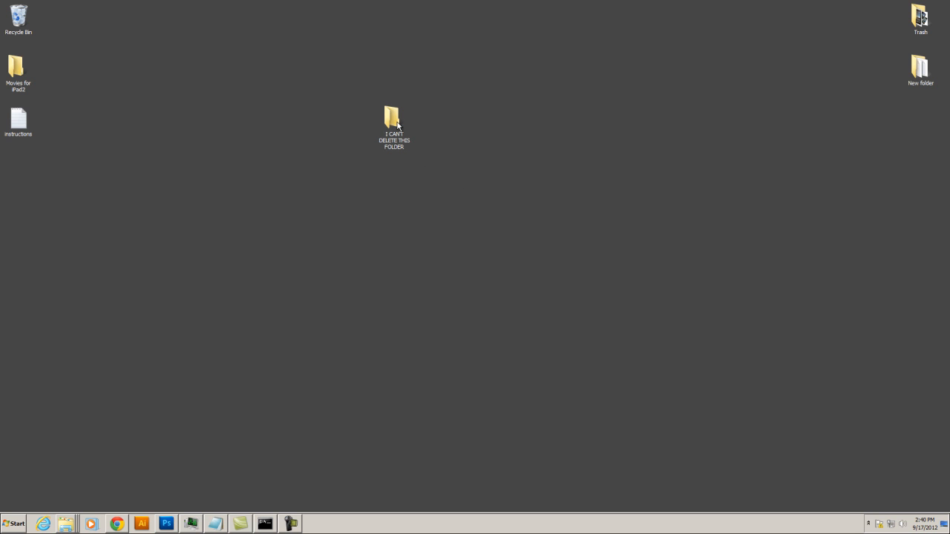
pyautogui.moveTo(493, 216)
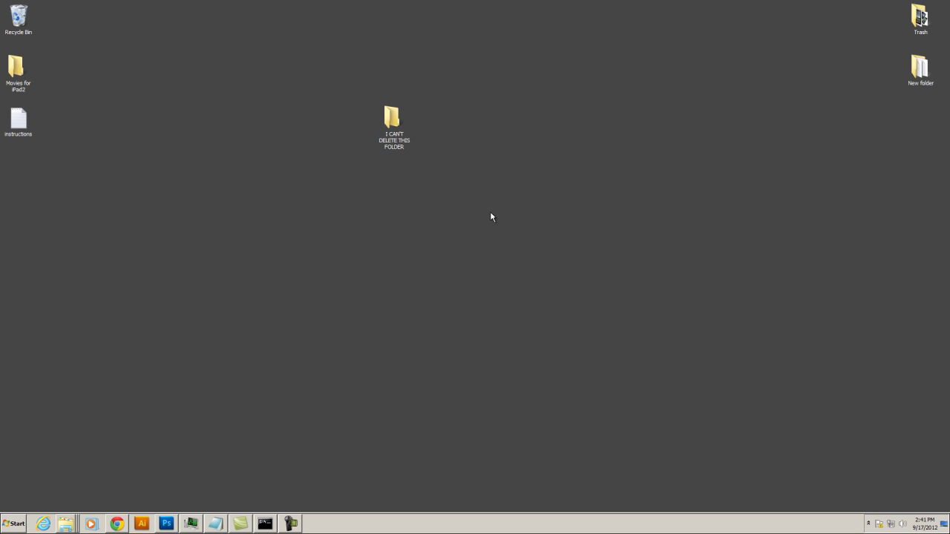
pyautogui.moveTo(477, 198)
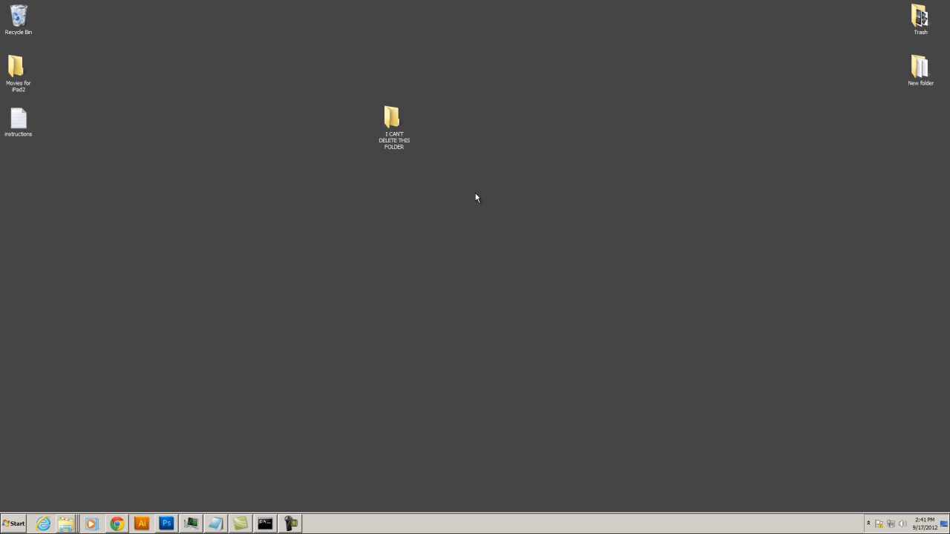
pyautogui.moveTo(461, 189)
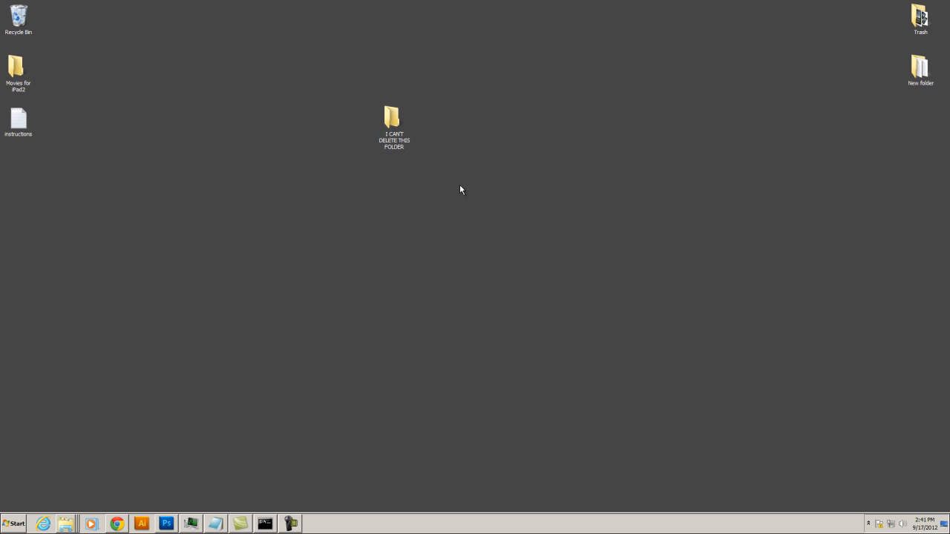
# Launch a Command Prompt window by searching CMD from the Start menu.
pyautogui.click(18, 524)
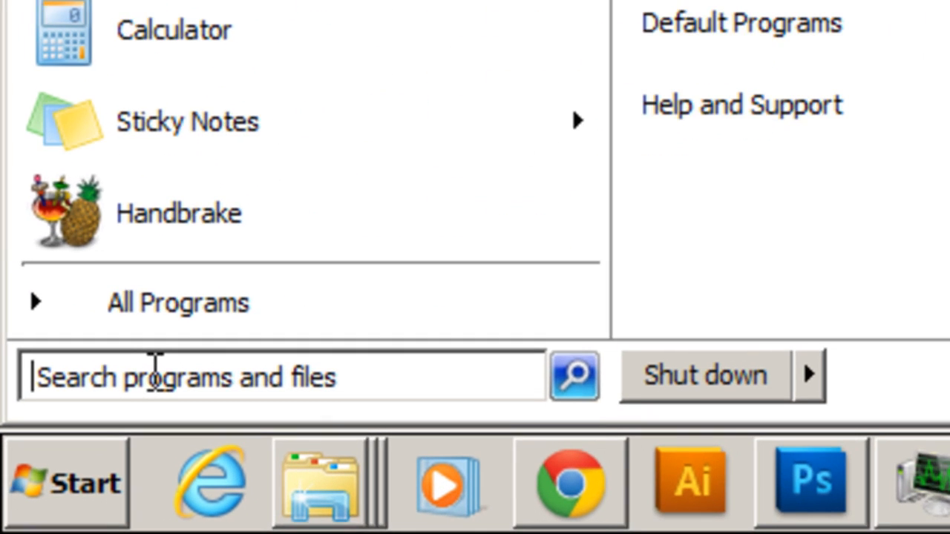
pyautogui.write('CMD')
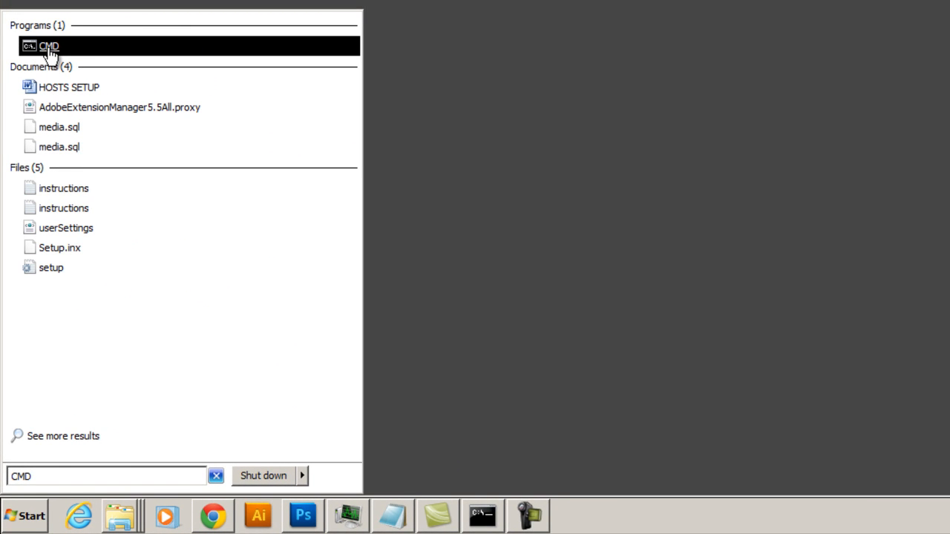
pyautogui.click(49, 41)
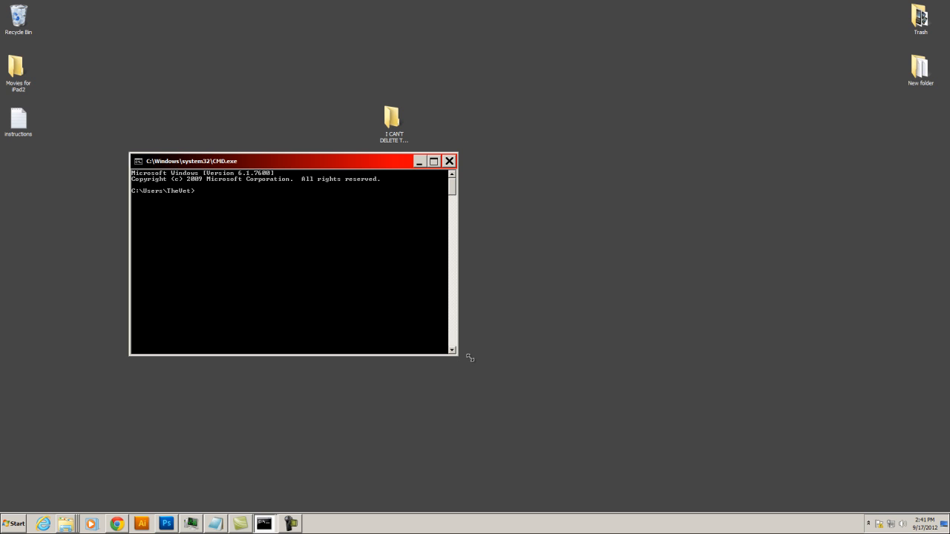
pyautogui.moveTo(247, 224)
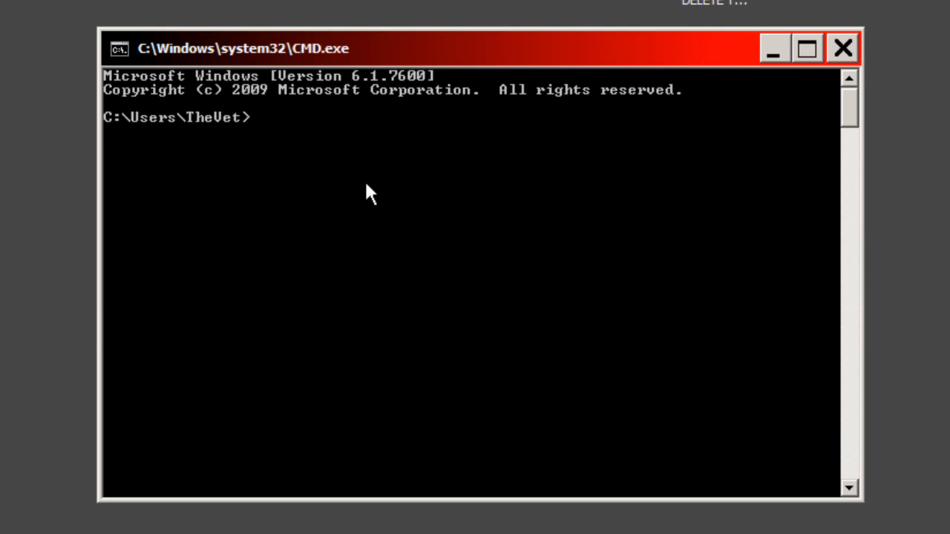
# Enter cd /d C:\Users\TheVet\ at the prompt without running it yet.
pyautogui.write('cd')
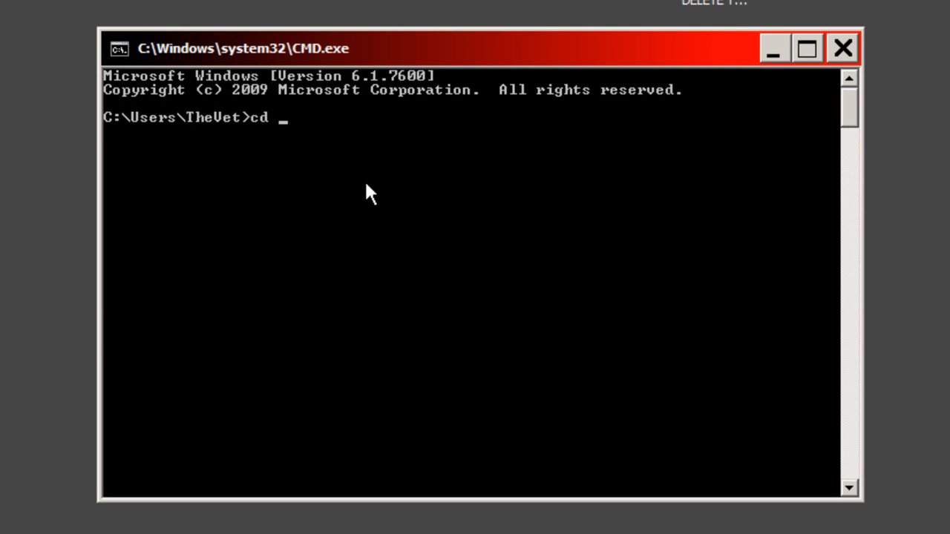
pyautogui.write('/')
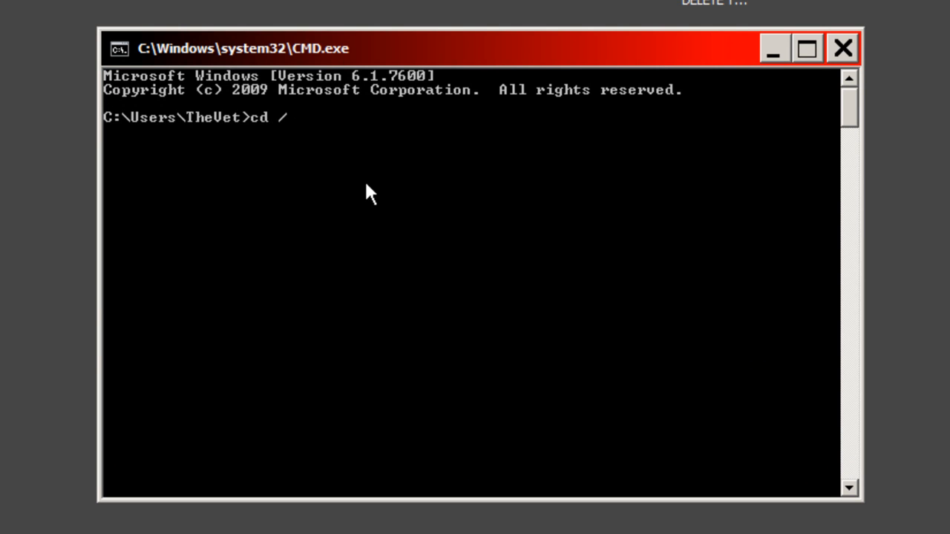
pyautogui.write('d')
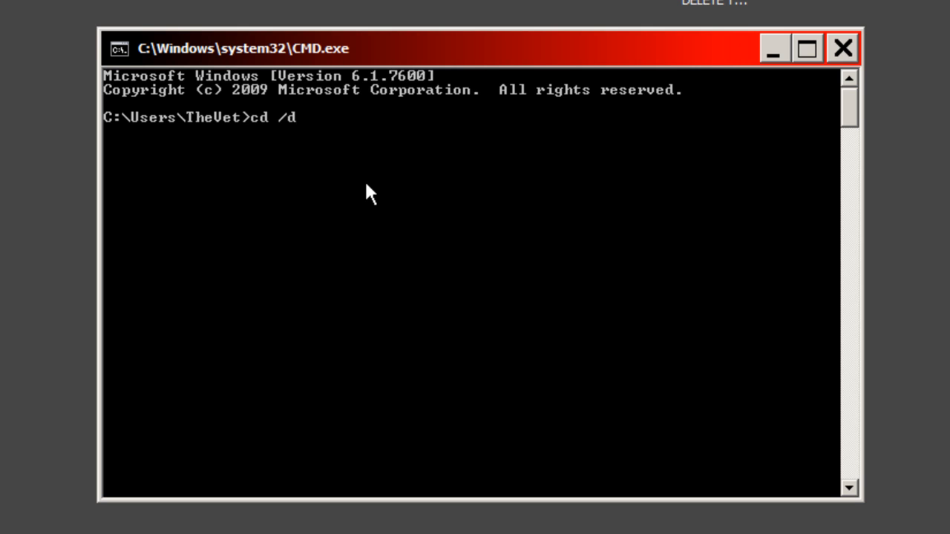
pyautogui.write('C:')
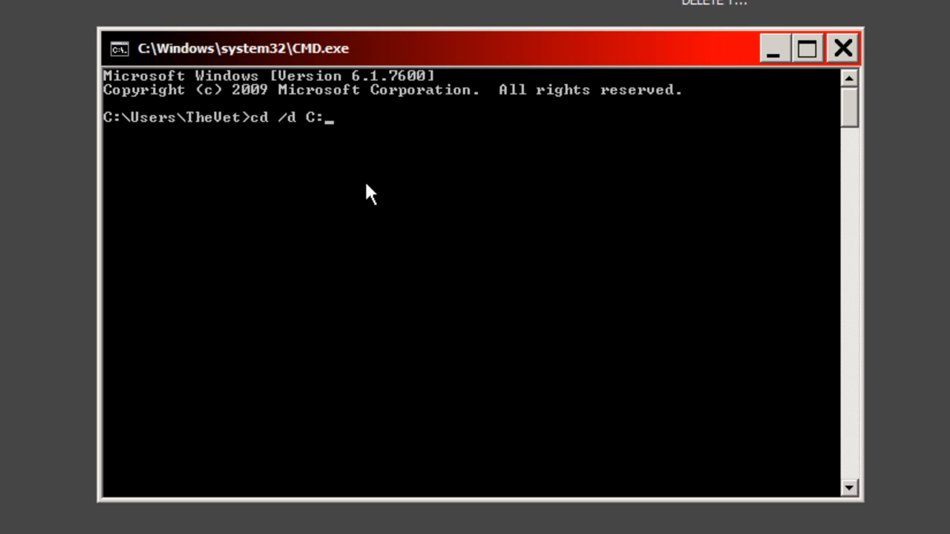
pyautogui.write('\\Users')
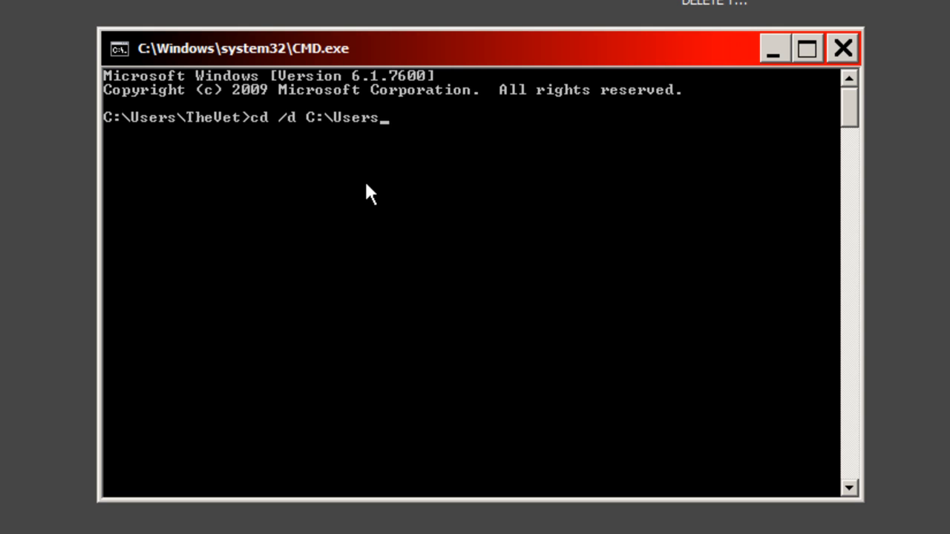
pyautogui.write('\\')
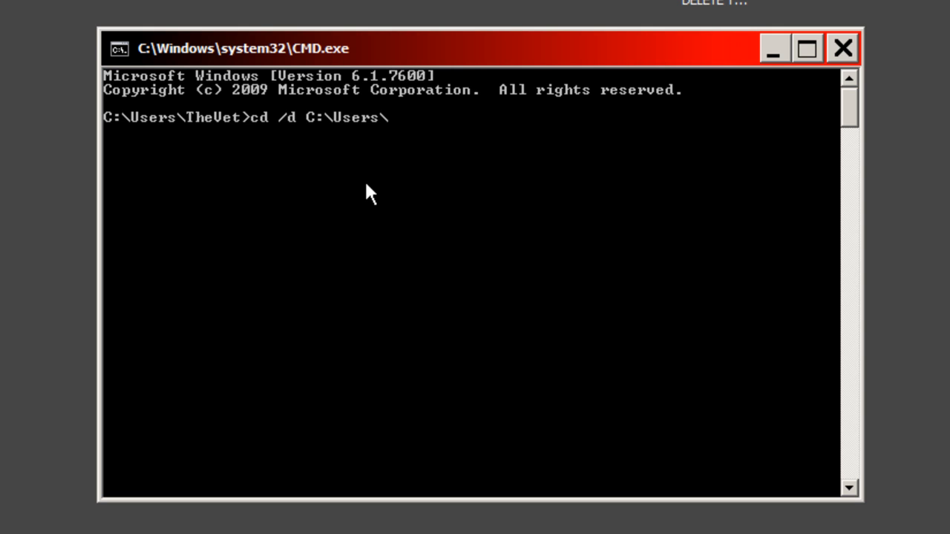
pyautogui.write('TheVet')
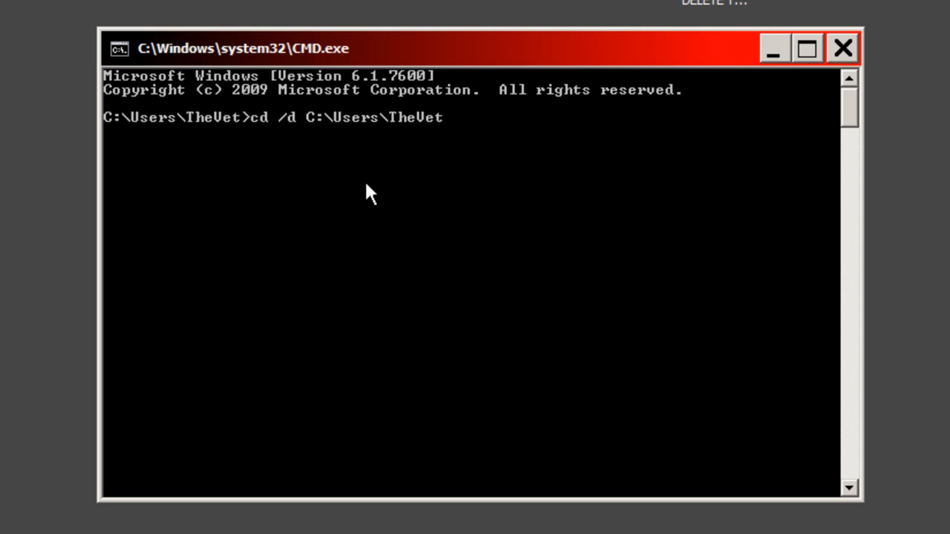
pyautogui.write('\\')
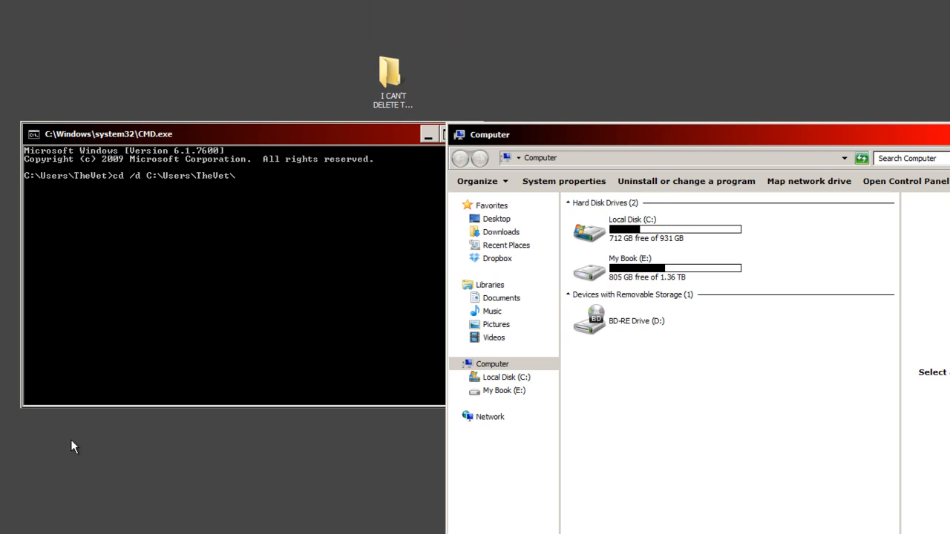
pyautogui.moveTo(592, 233)
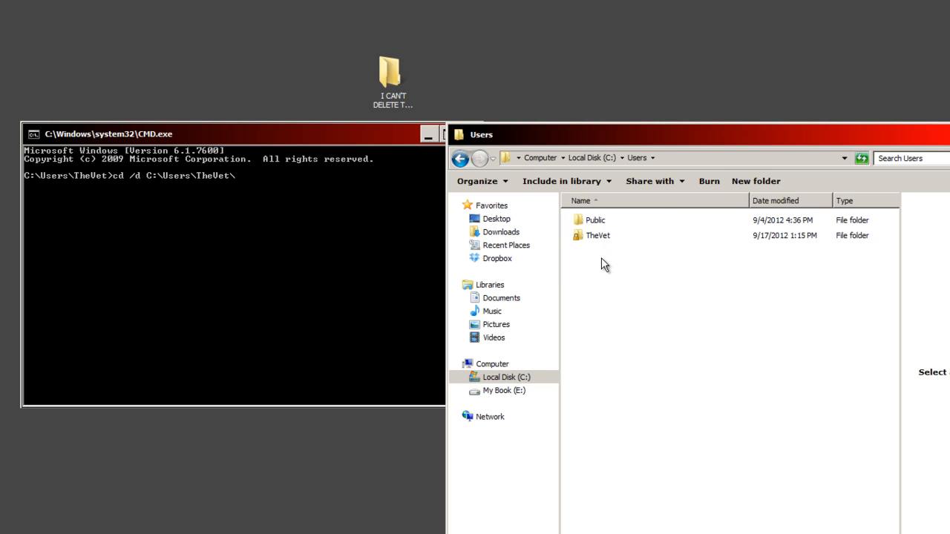
pyautogui.moveTo(604, 264)
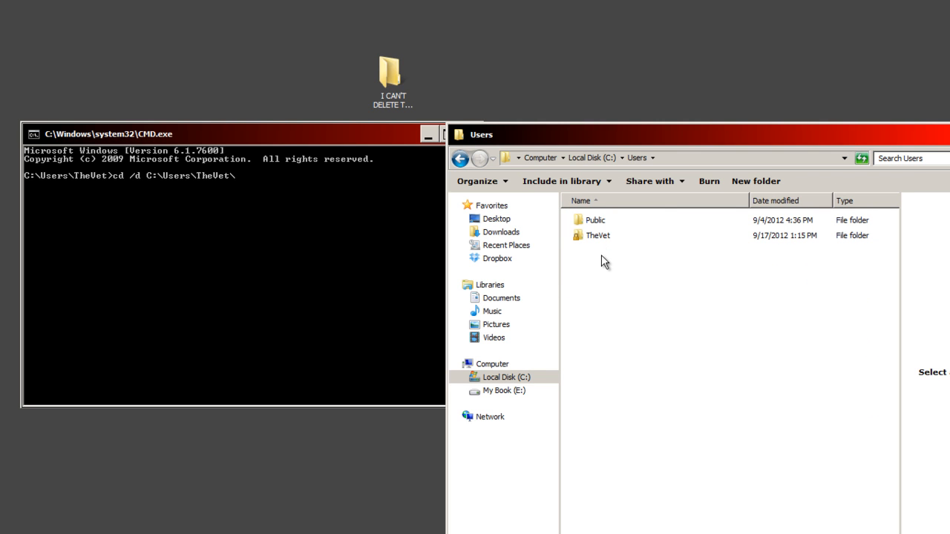
pyautogui.moveTo(609, 261)
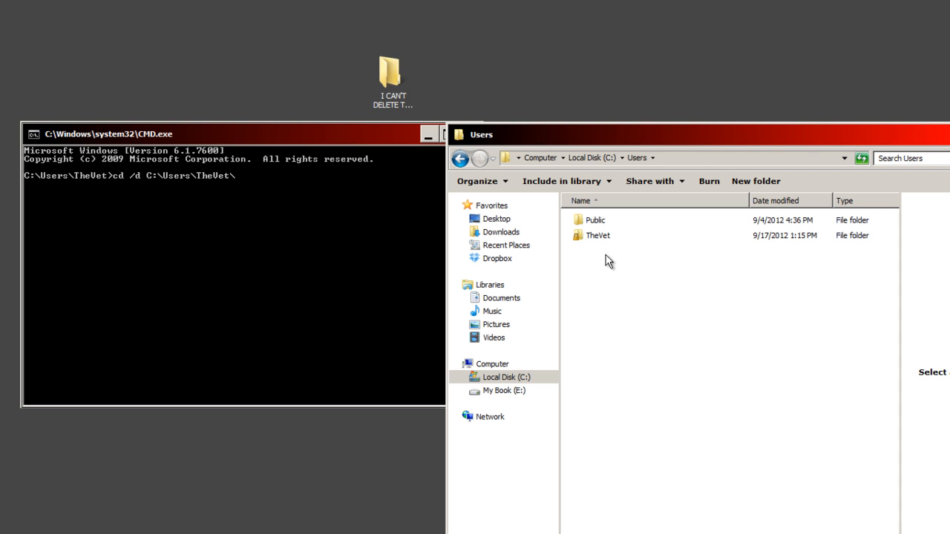
pyautogui.moveTo(603, 247)
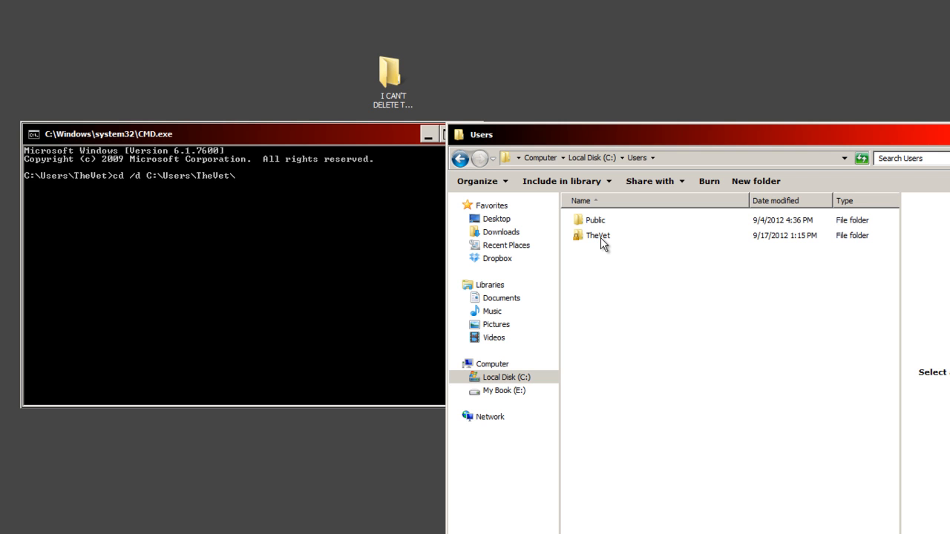
pyautogui.moveTo(598, 245)
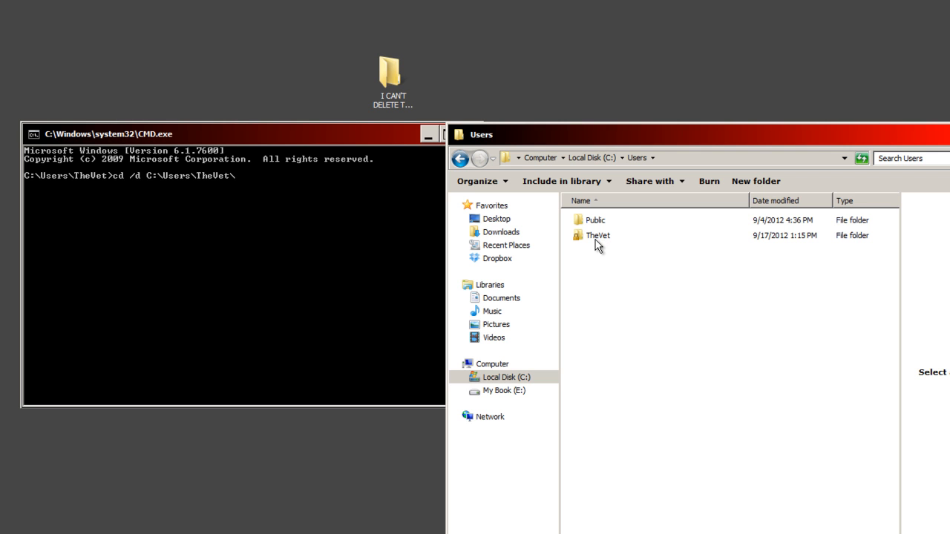
pyautogui.moveTo(604, 240)
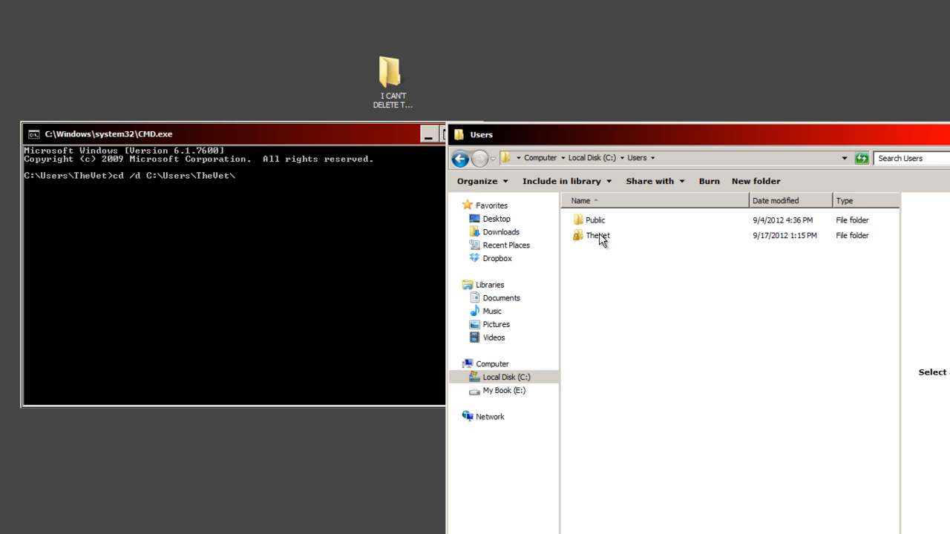
# Browse into the TheVet profile's Desktop folder in Explorer to show the undeletable folder.
pyautogui.doubleClick(595, 235)
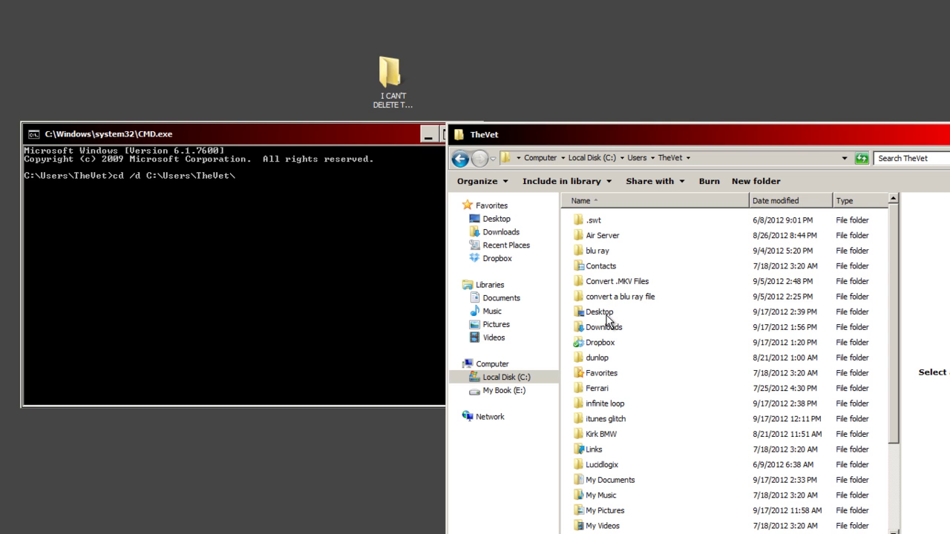
pyautogui.moveTo(357, 97)
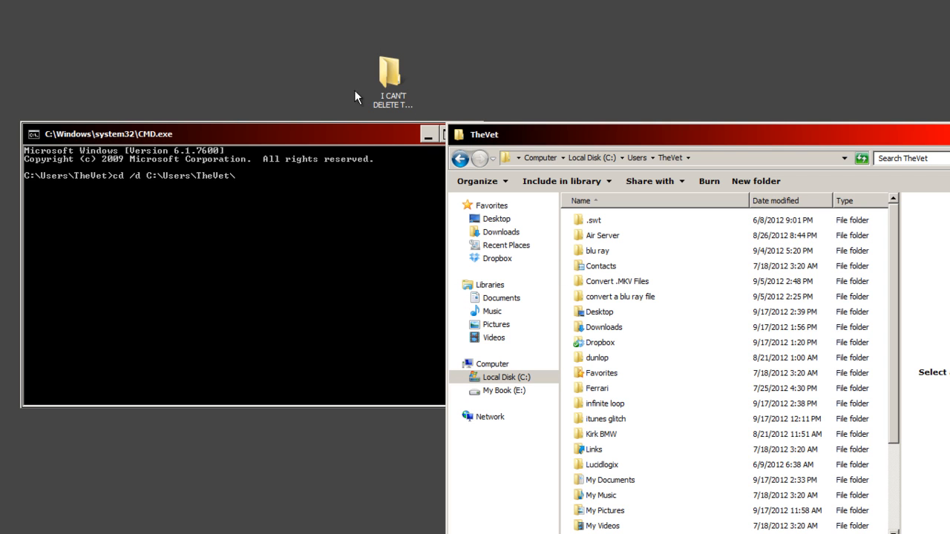
pyautogui.moveTo(616, 239)
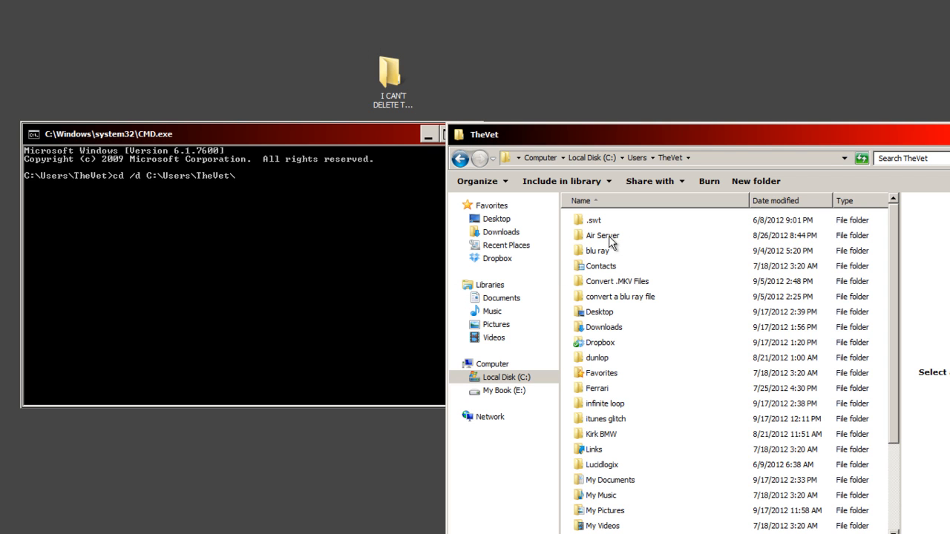
pyautogui.moveTo(562, 164)
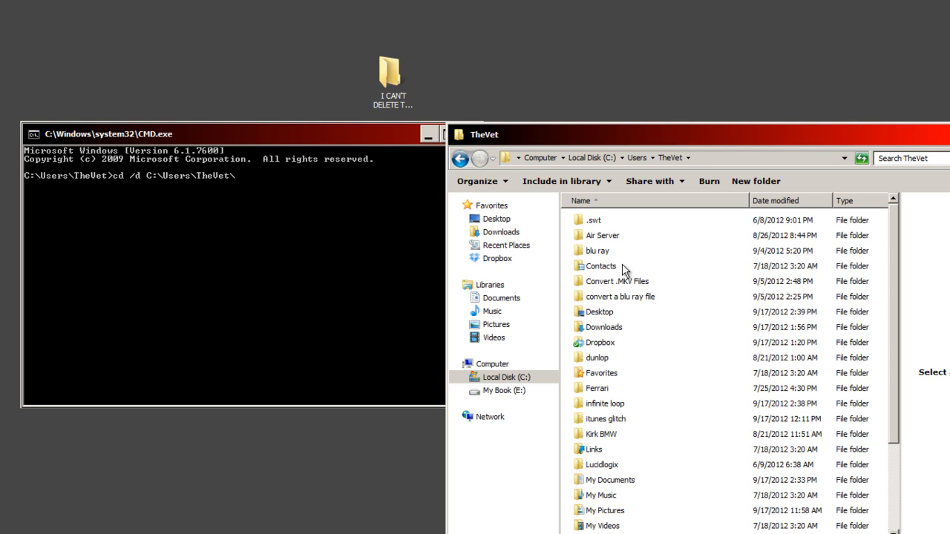
pyautogui.moveTo(601, 316)
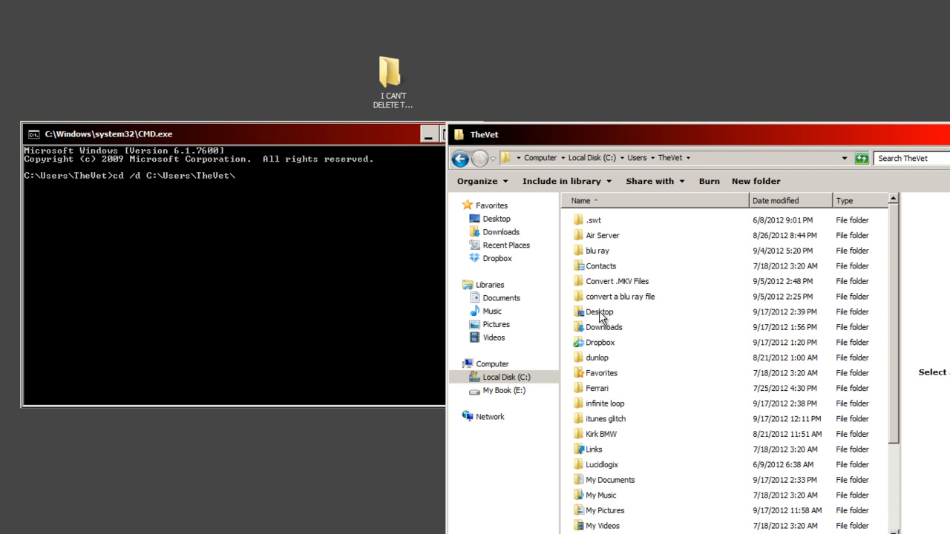
pyautogui.doubleClick(599, 312)
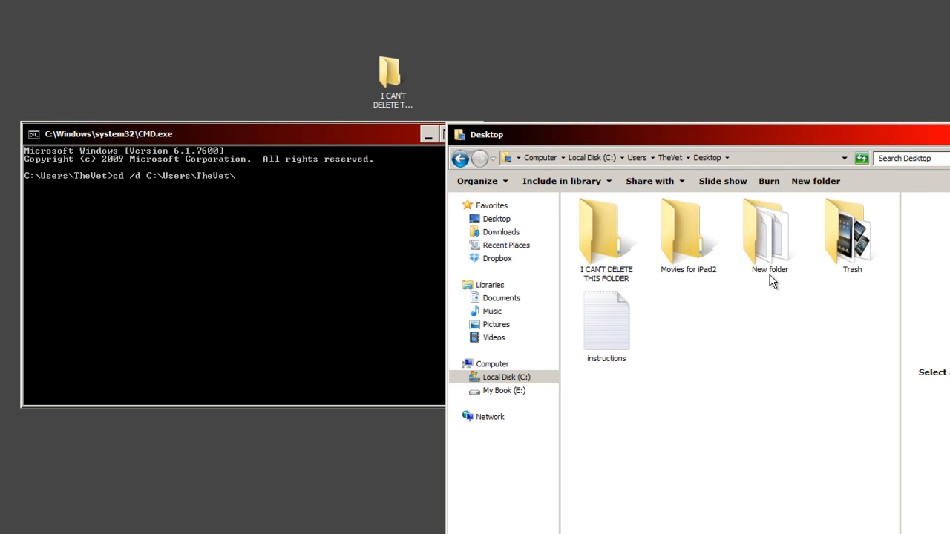
pyautogui.moveTo(743, 162)
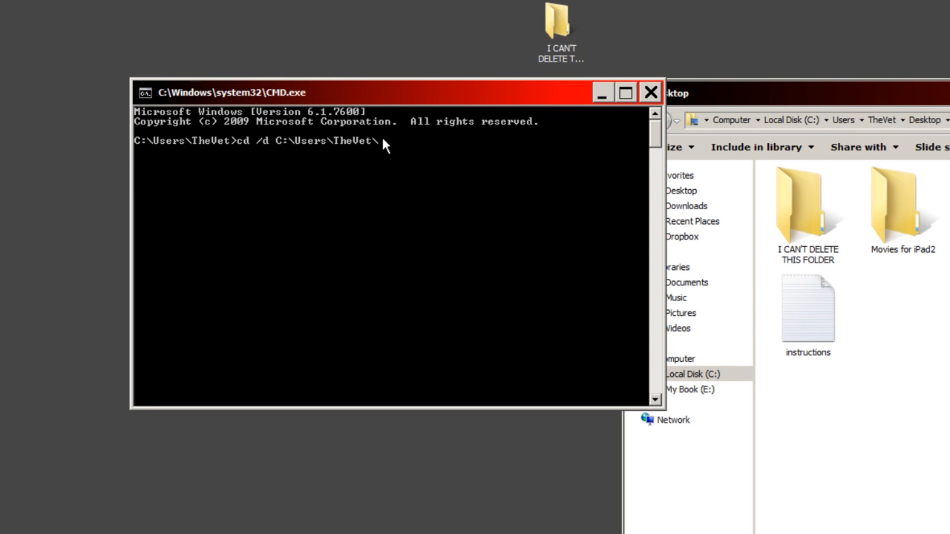
# Complete the path with Desktop to switch directories, then start a dir command.
pyautogui.write('Desktop')
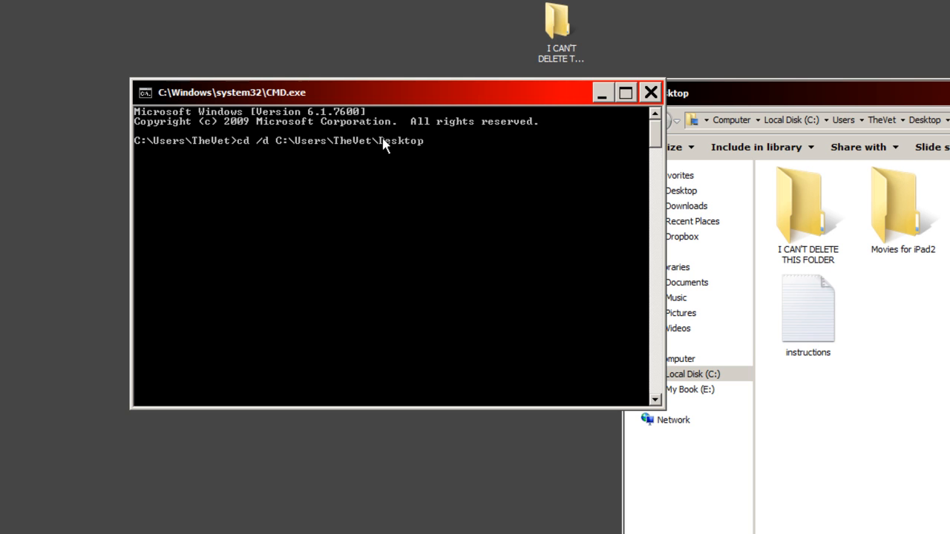
pyautogui.moveTo(475, 153)
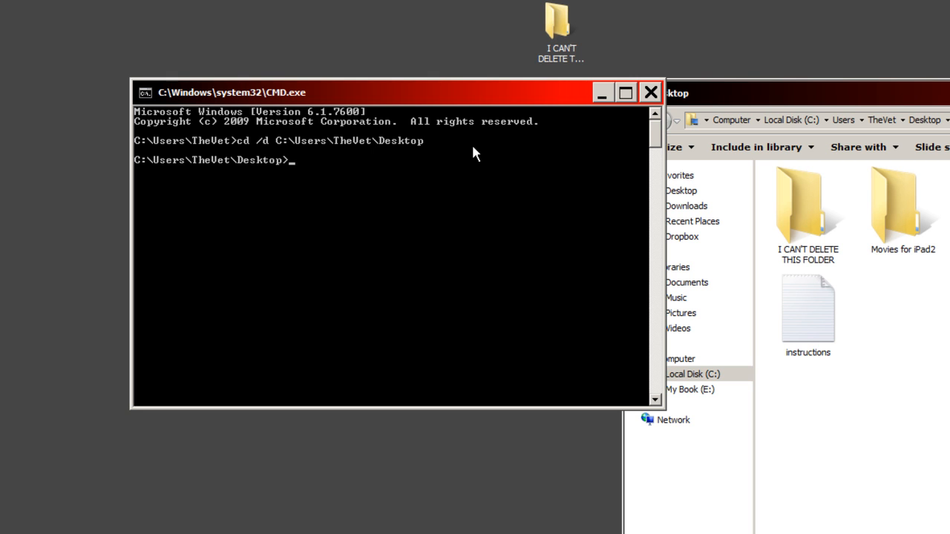
pyautogui.write('dir')
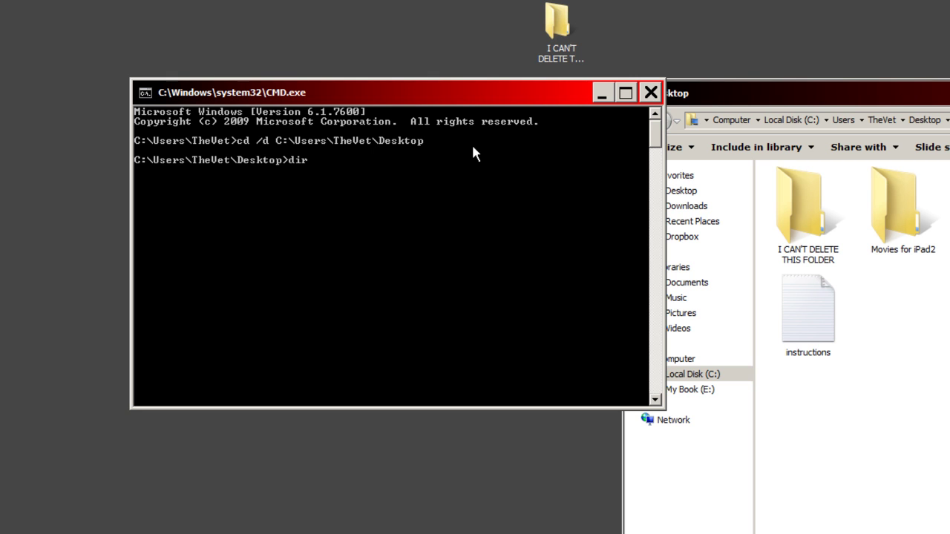
# Run dir /x to list Desktop contents with their 8.3 short names.
pyautogui.write('/x')
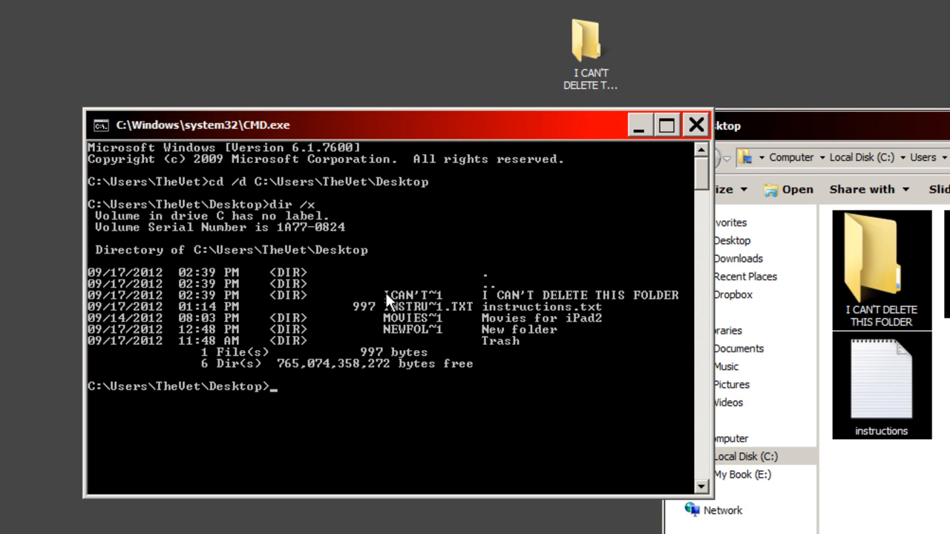
pyautogui.moveTo(409, 297)
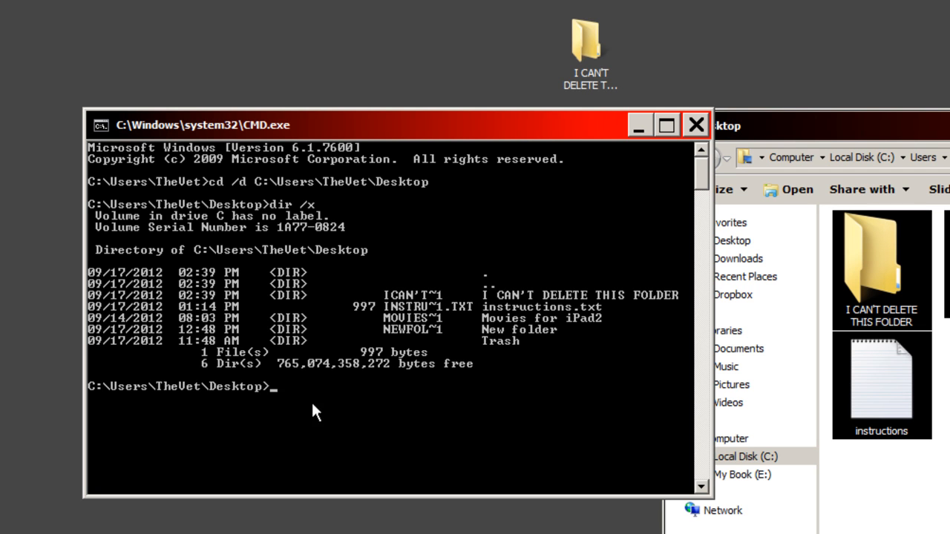
pyautogui.moveTo(502, 296)
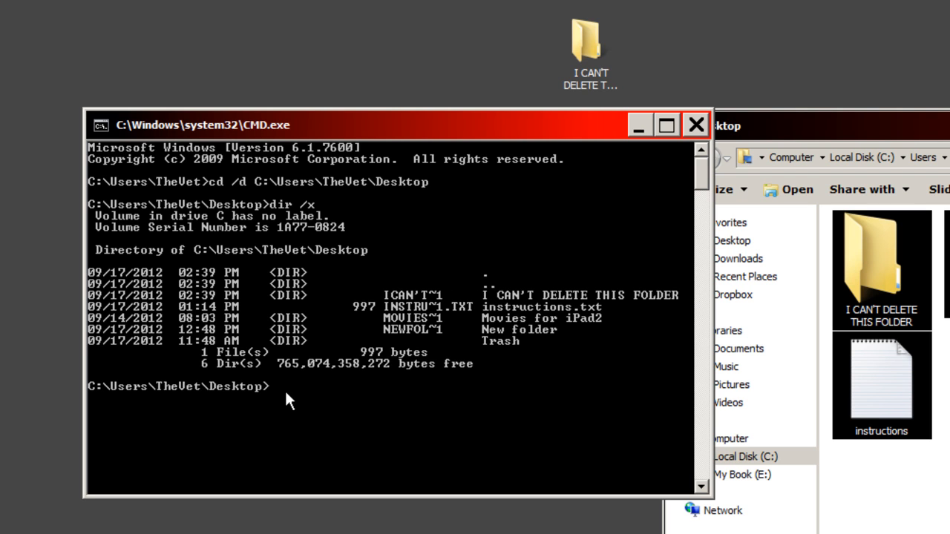
# Enter rmdir /q /s ICAN'T~1 targeting the folder's short name, not yet run.
pyautogui.write('r')
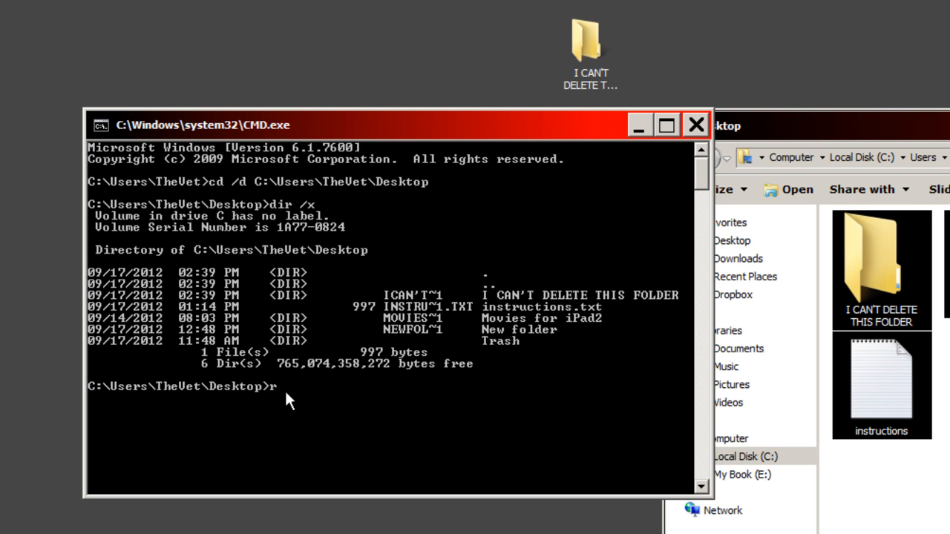
pyautogui.write('mdir')
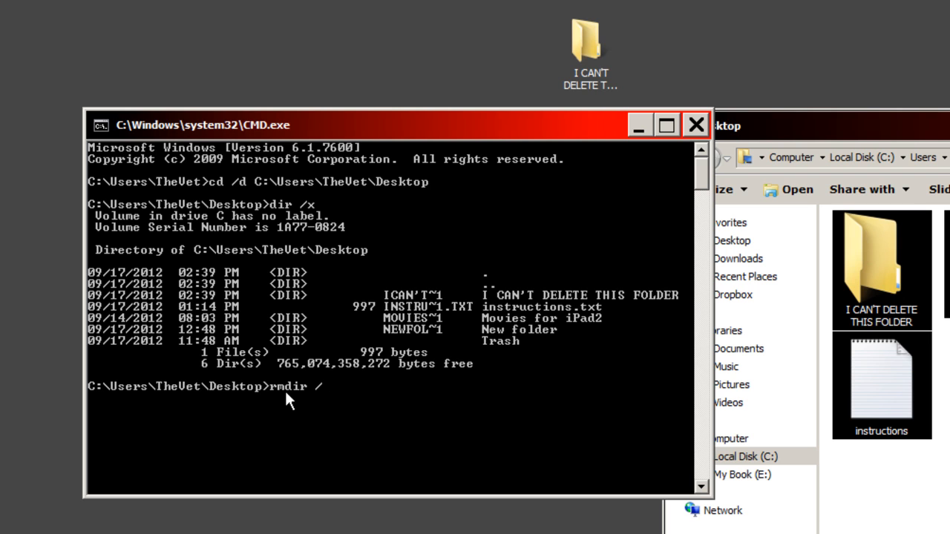
pyautogui.write('/q /')
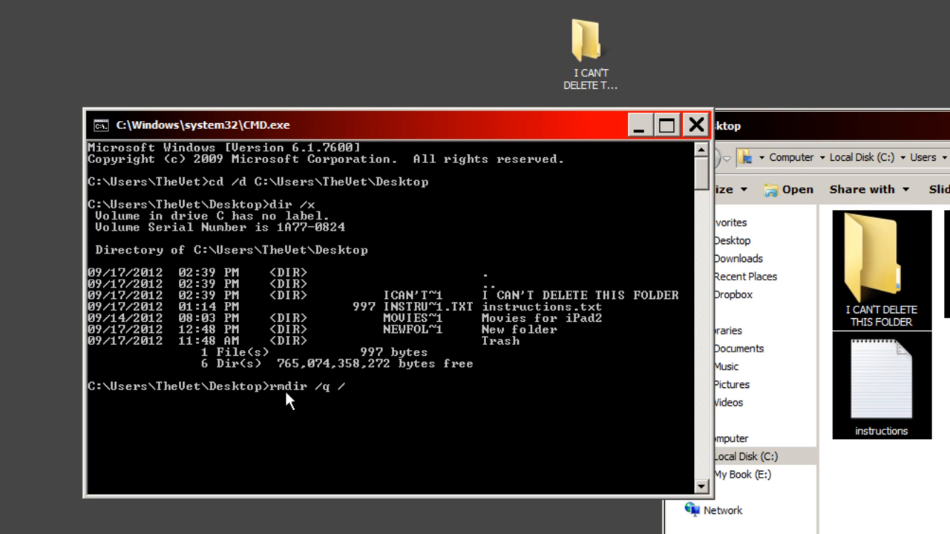
pyautogui.write('s')
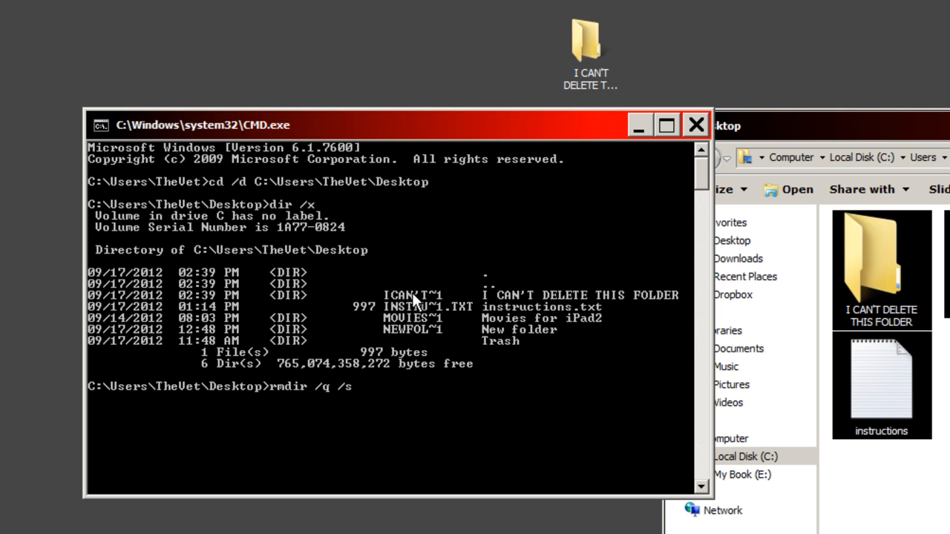
pyautogui.write('I')
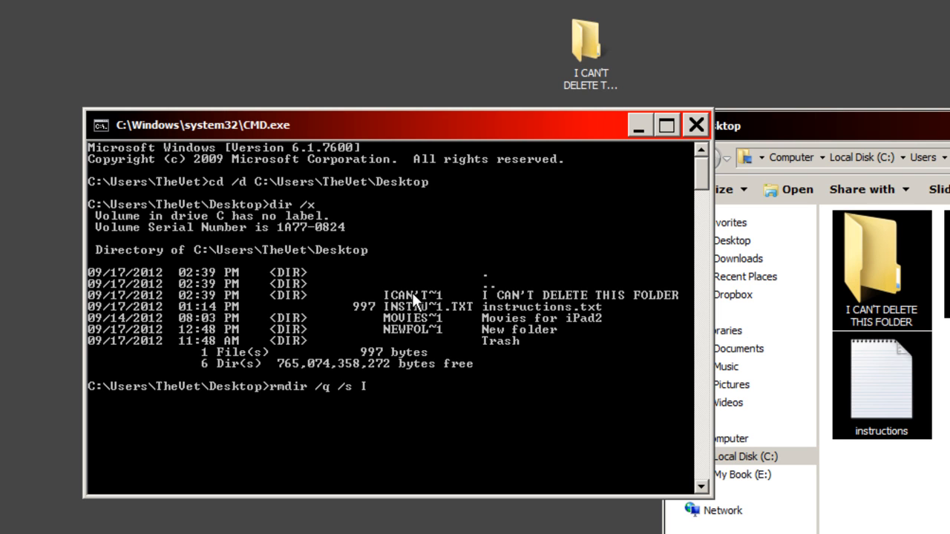
pyautogui.write('CAN')
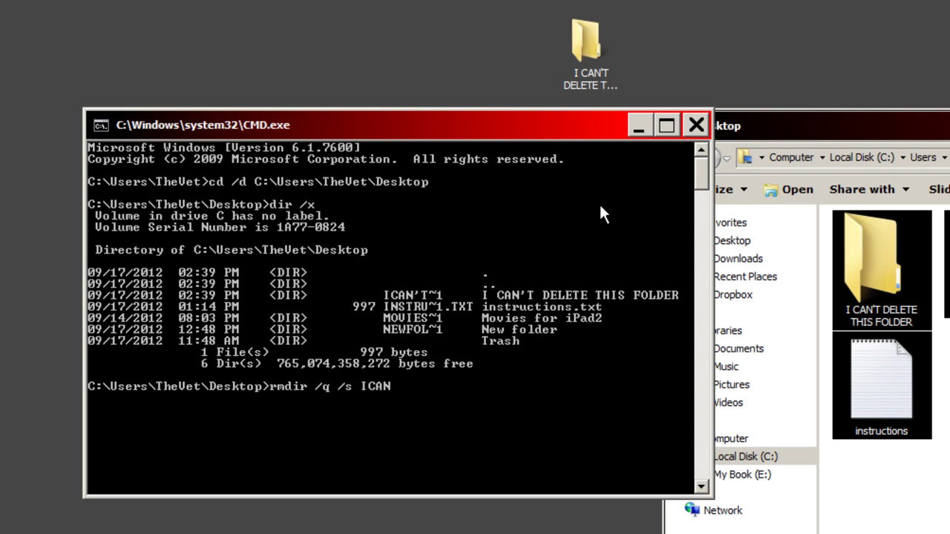
pyautogui.write("'")
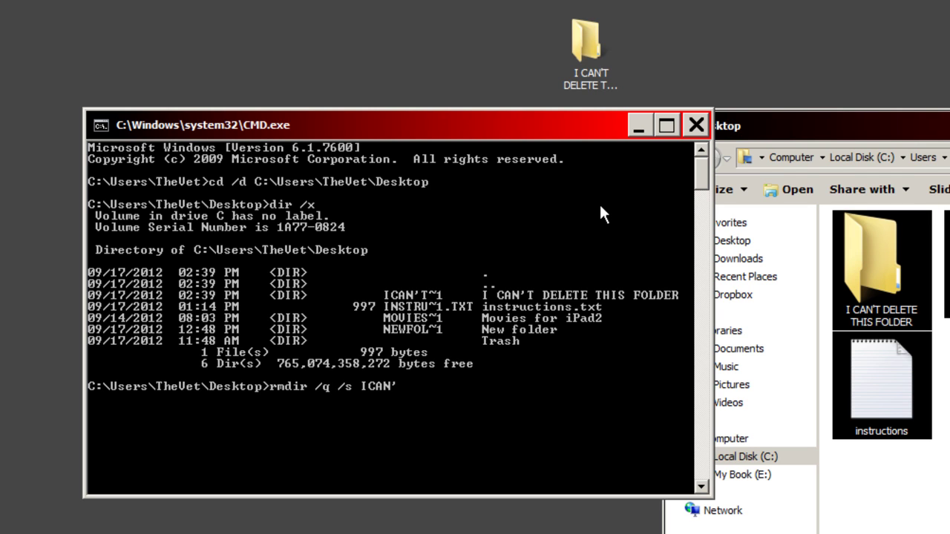
pyautogui.write('T~')
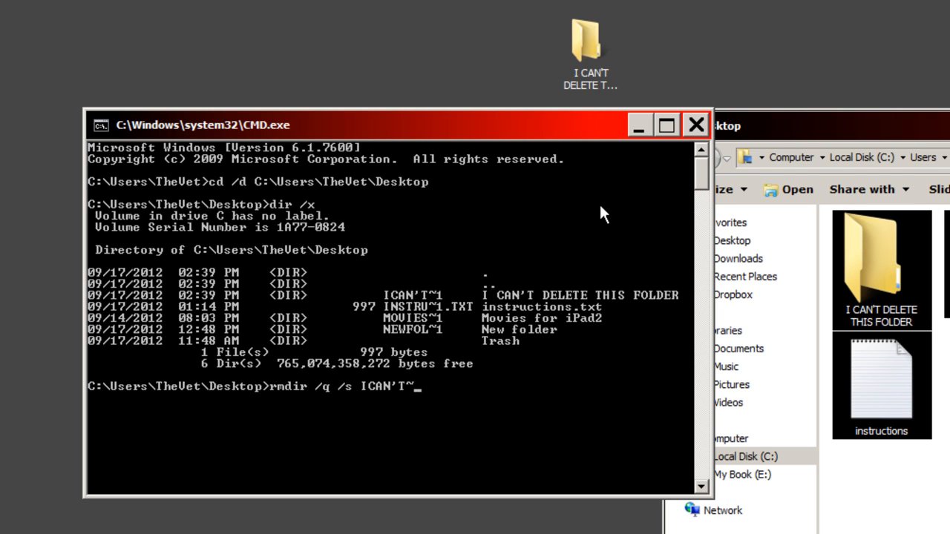
pyautogui.write('1')
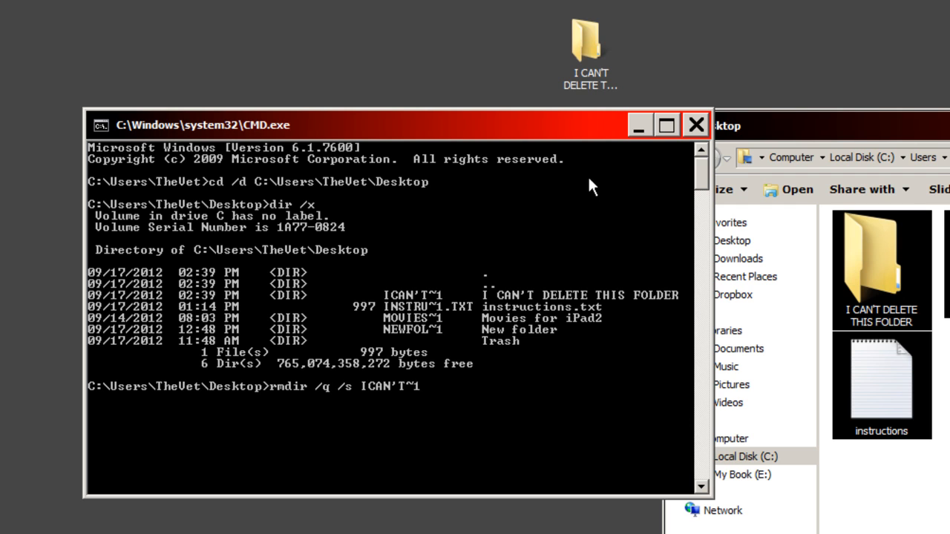
pyautogui.moveTo(601, 48)
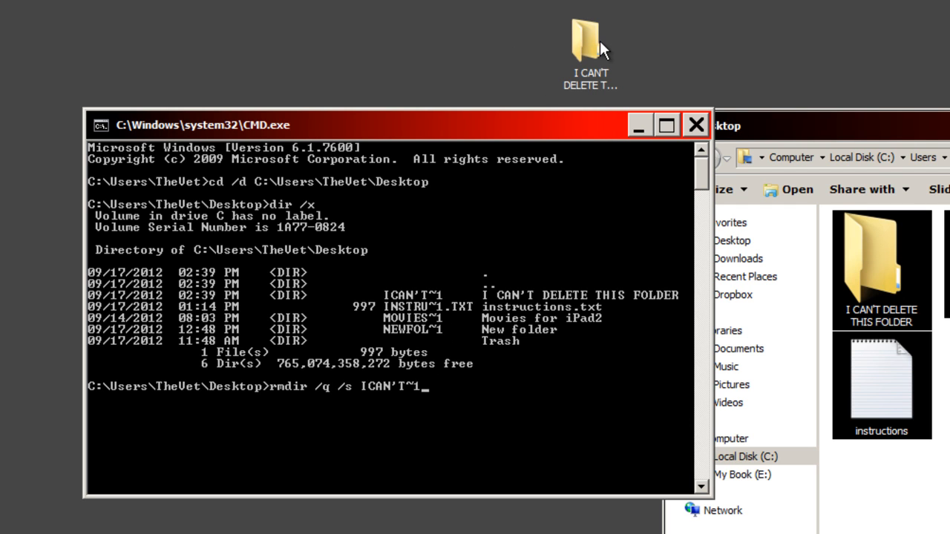
pyautogui.moveTo(618, 54)
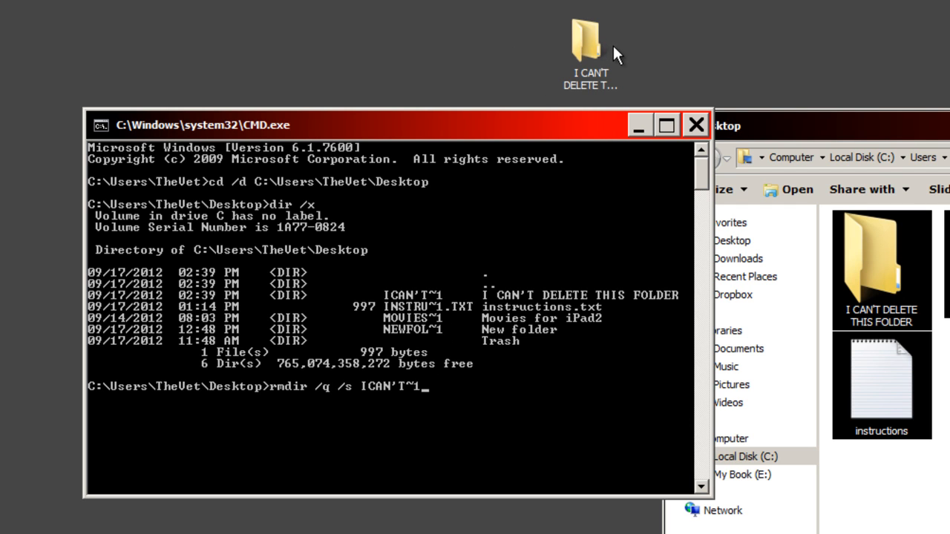
# Run the rmdir command so I CAN'T DELETE THIS FOLDER disappears from the desktop.
pyautogui.press('enter')
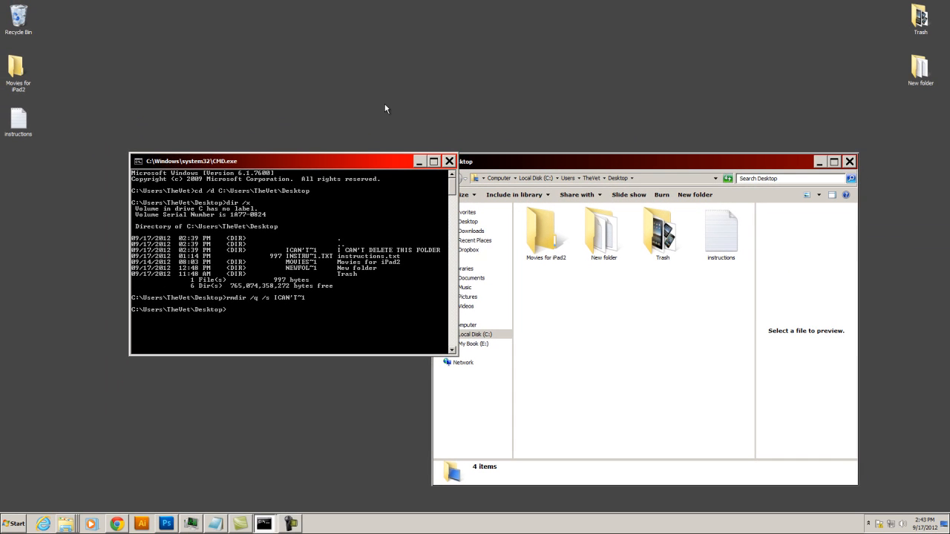
pyautogui.moveTo(361, 153)
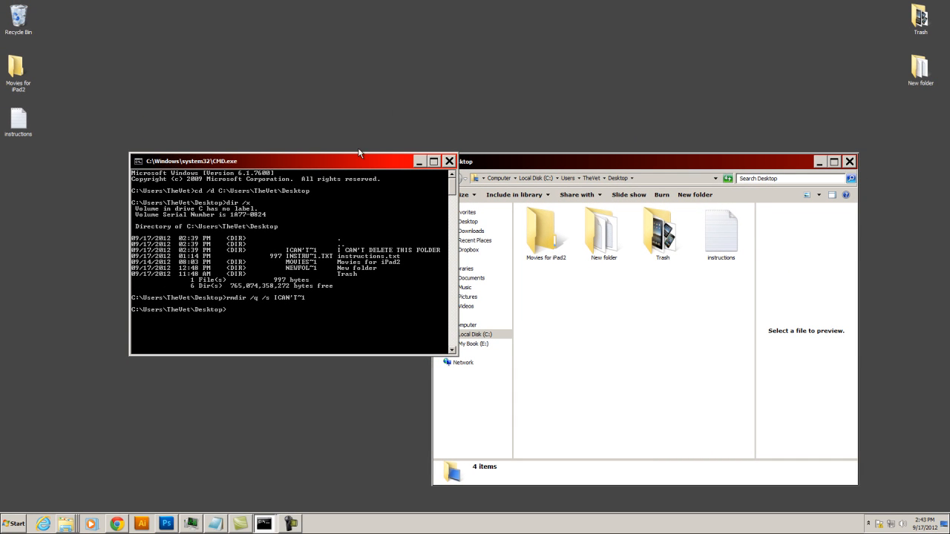